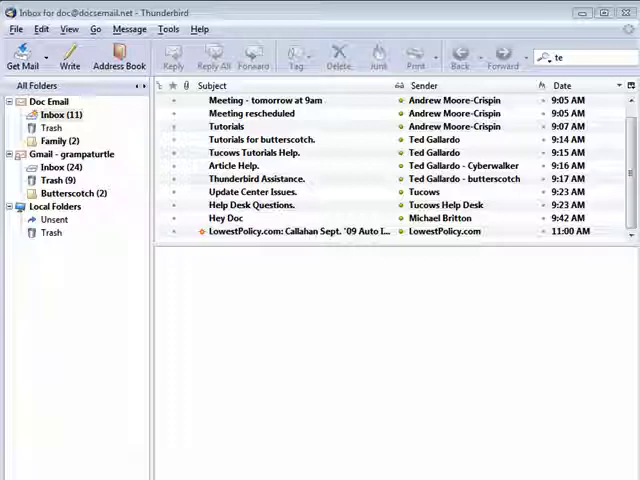
pyautogui.moveTo(561, 19)
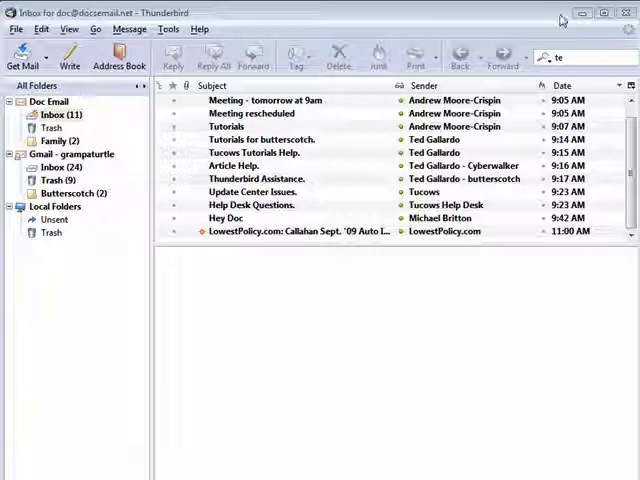
pyautogui.moveTo(410, 18)
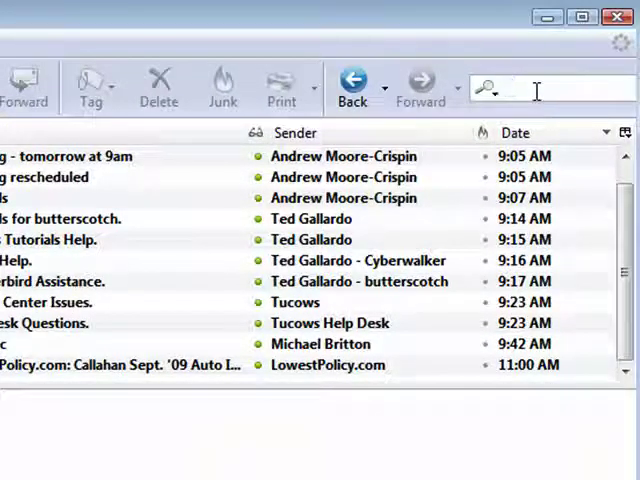
# Step: Open Search Messages from the Edit menu and target the Gmail grampaturtle account
pyautogui.write('ted')
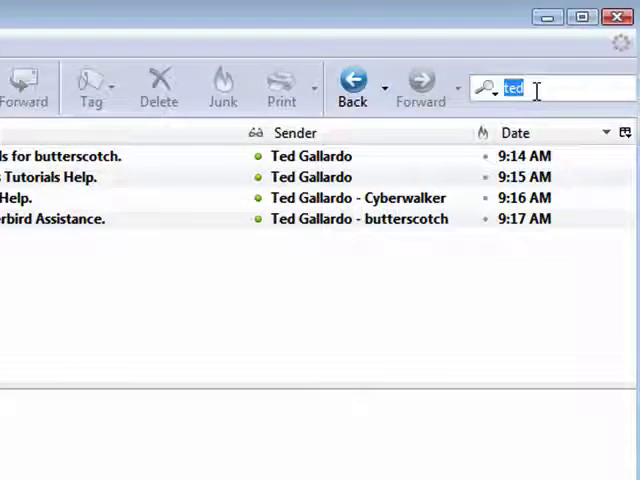
pyautogui.write('butterscot')
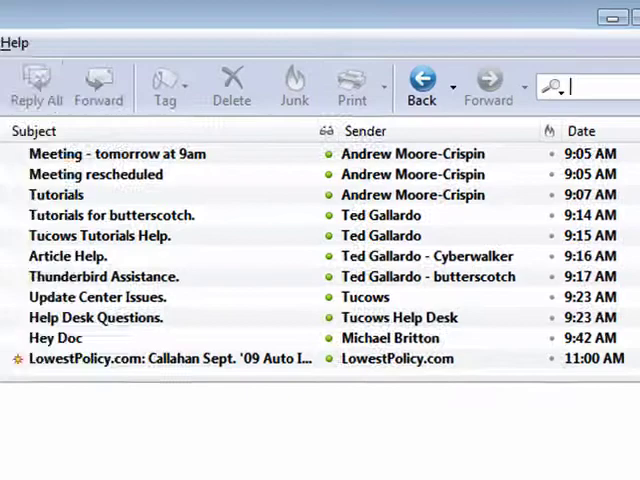
pyautogui.click(60, 42)
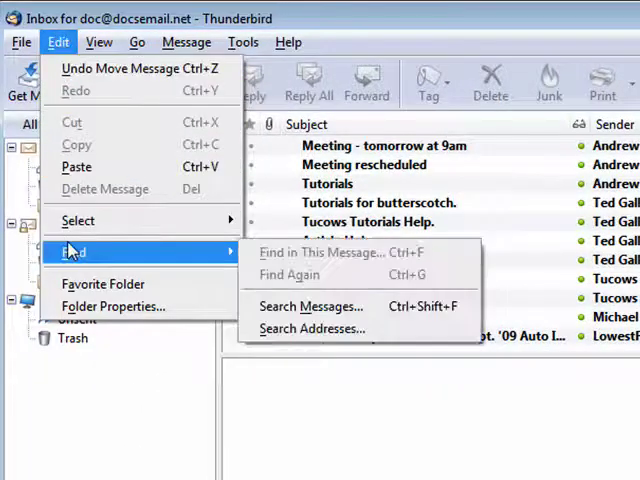
pyautogui.moveTo(320, 306)
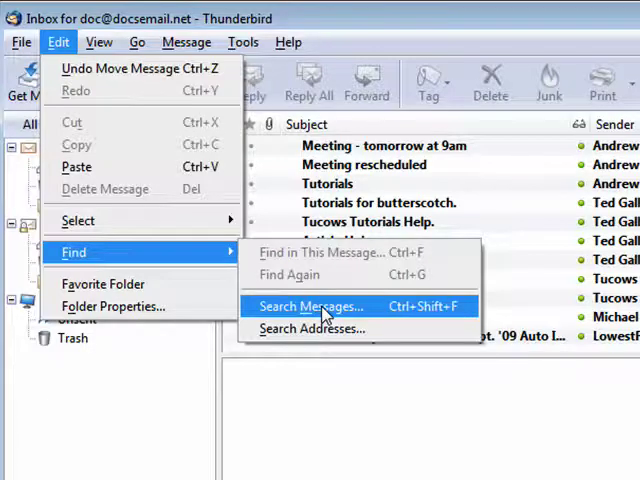
pyautogui.click(310, 306)
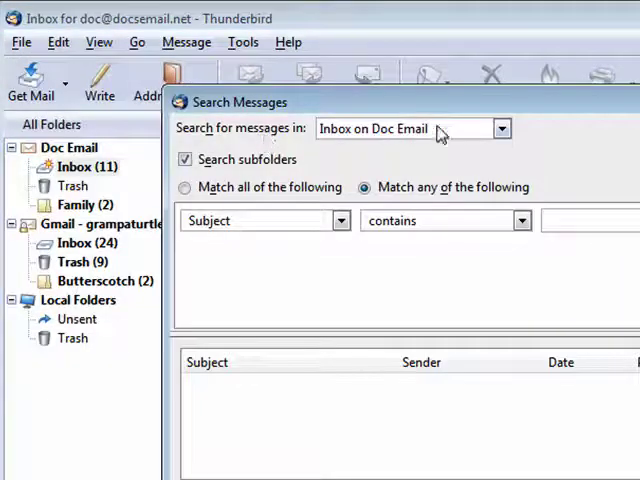
pyautogui.click(500, 128)
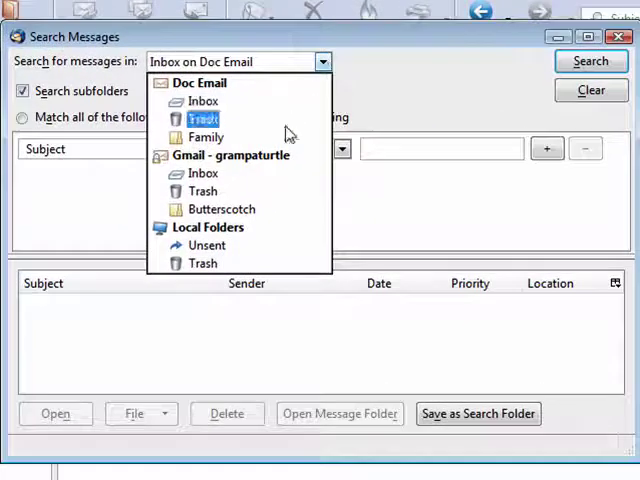
pyautogui.click(203, 173)
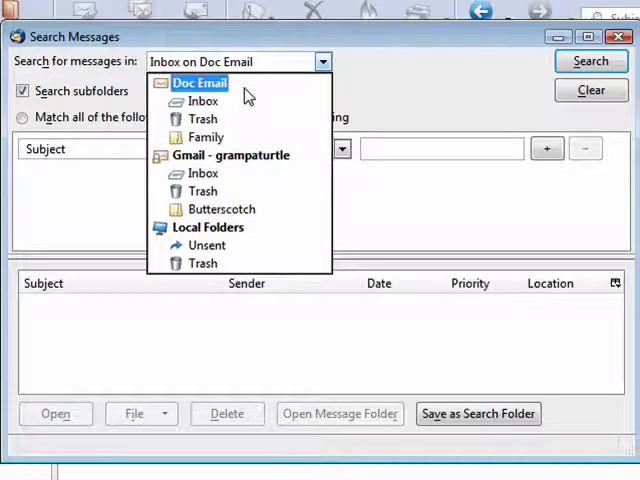
pyautogui.click(230, 155)
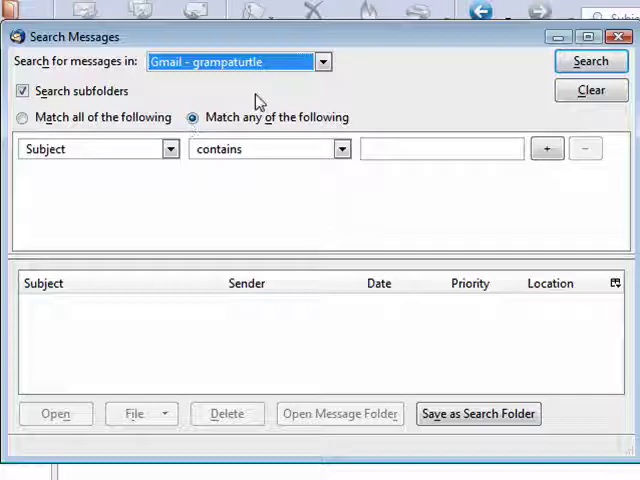
pyautogui.moveTo(355, 64)
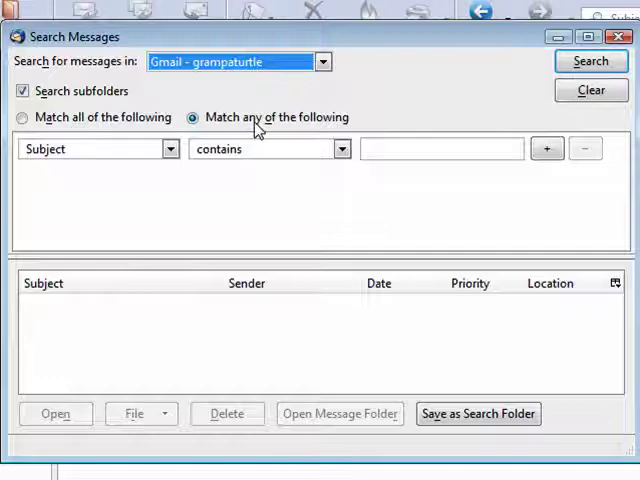
# Step: Search for messages whose From field contains 'Andrew'
pyautogui.click(169, 148)
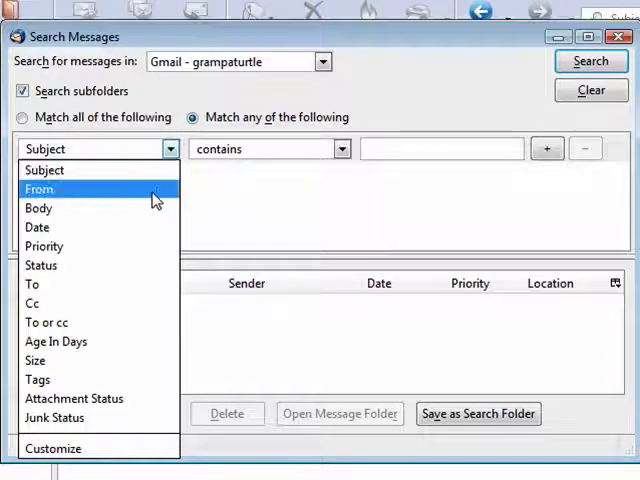
pyautogui.click(40, 189)
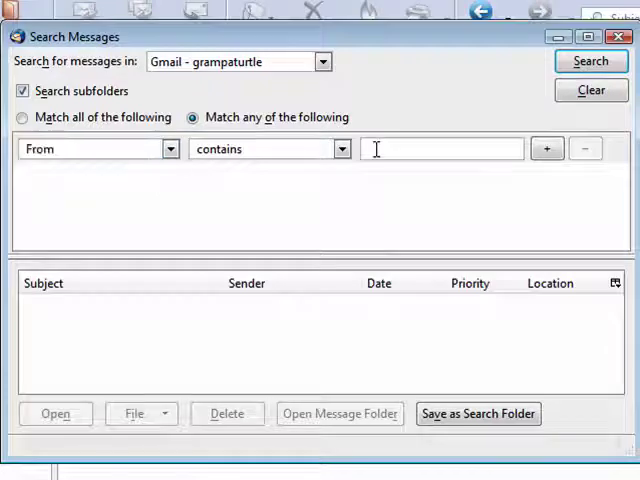
pyautogui.write('Andrew')
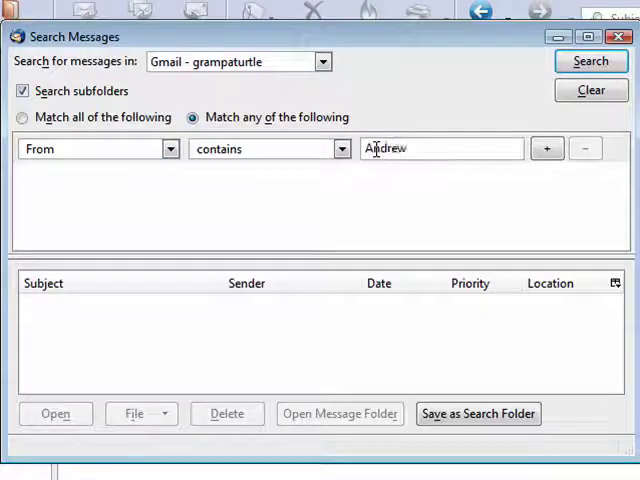
pyautogui.moveTo(547, 148)
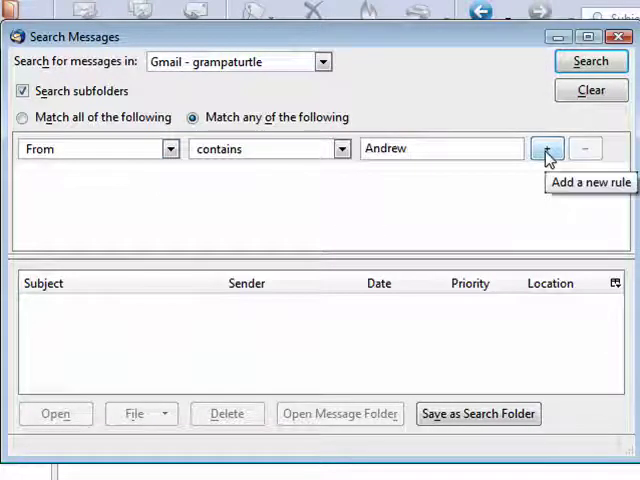
pyautogui.moveTo(542, 178)
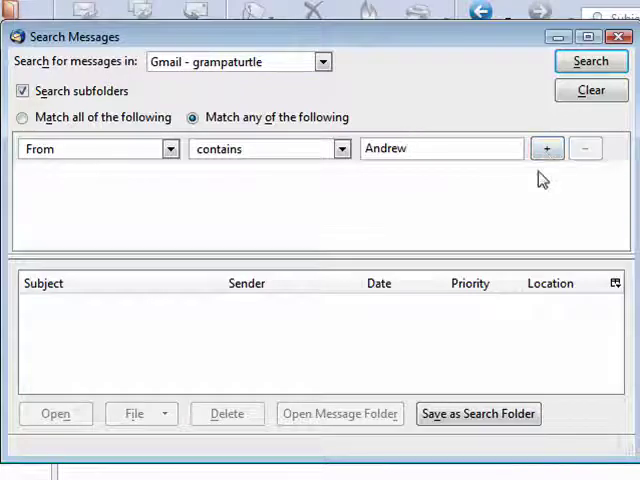
pyautogui.click(590, 61)
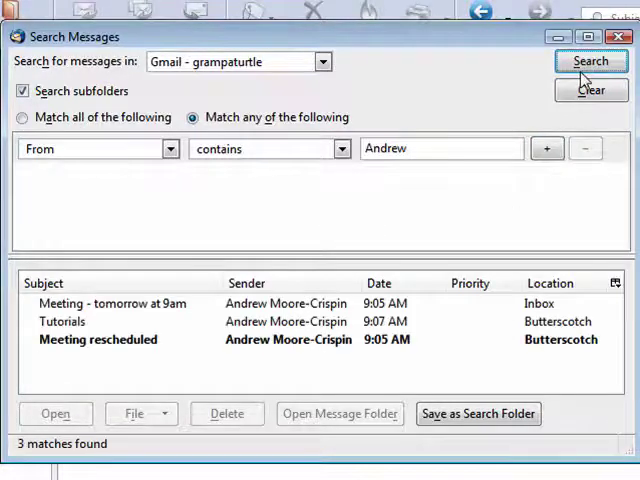
pyautogui.moveTo(127, 306)
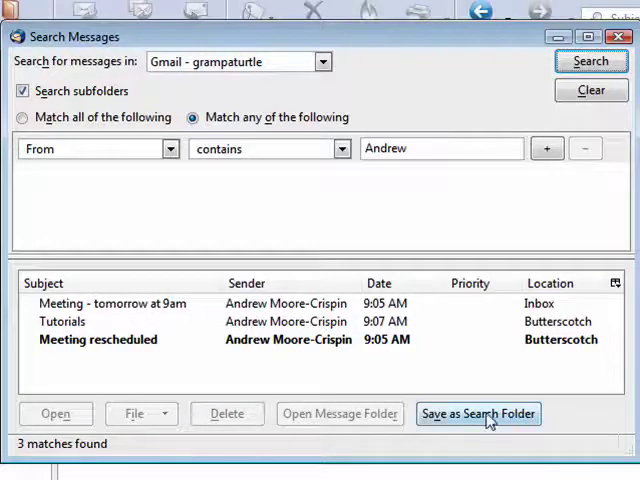
pyautogui.moveTo(505, 421)
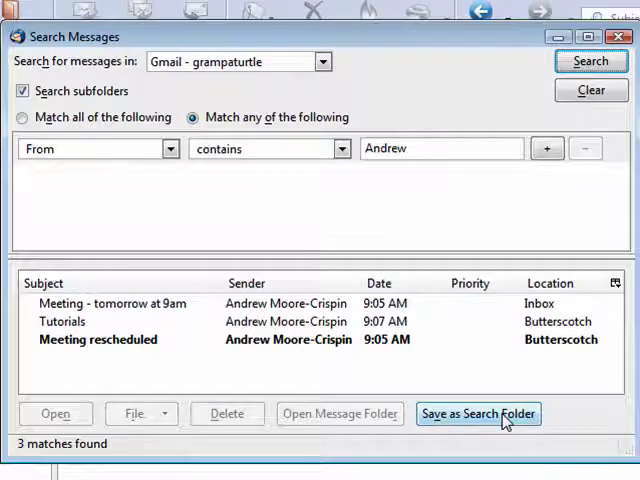
# Step: Save the current search as a search folder named 'Andrew'
pyautogui.click(478, 413)
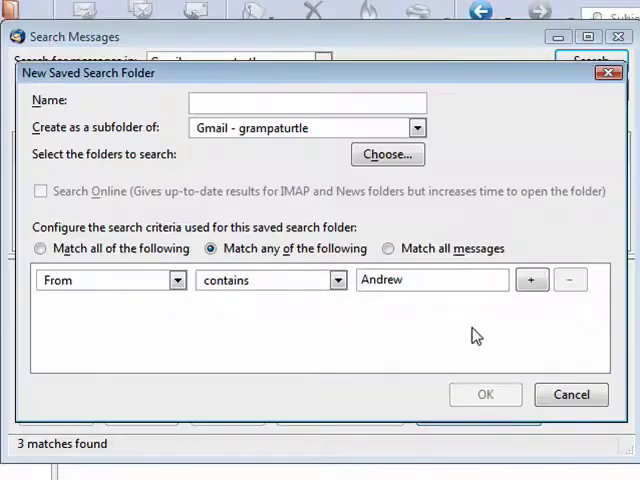
pyautogui.write('Andrew')
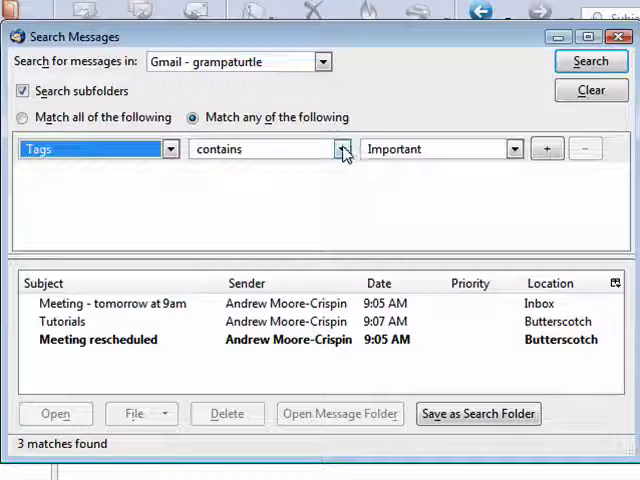
pyautogui.moveTo(520, 150)
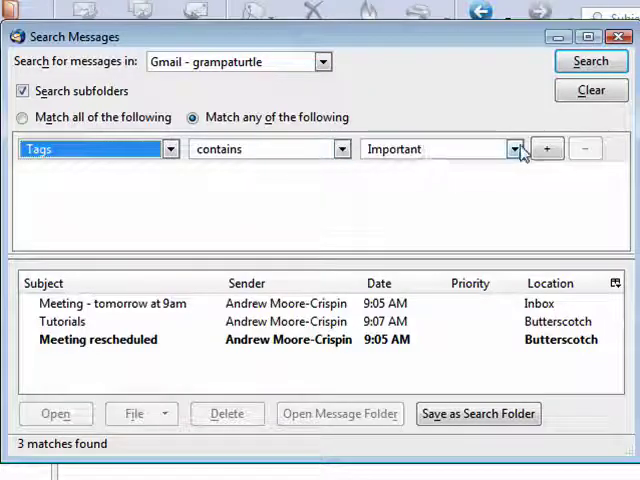
# Step: Change the tag value to Butterscotch and rerun the search
pyautogui.click(513, 148)
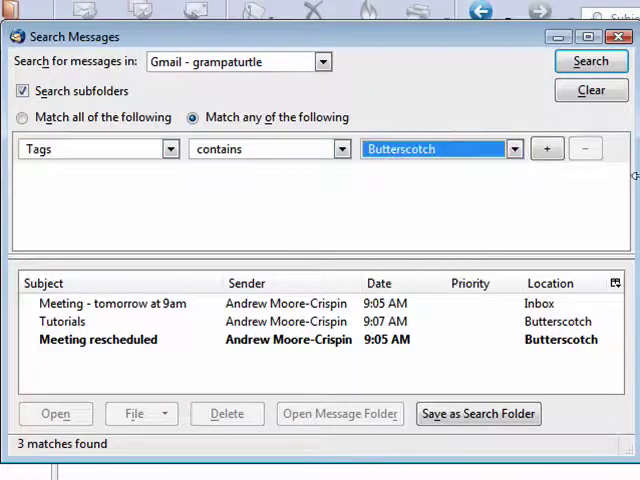
pyautogui.click(590, 61)
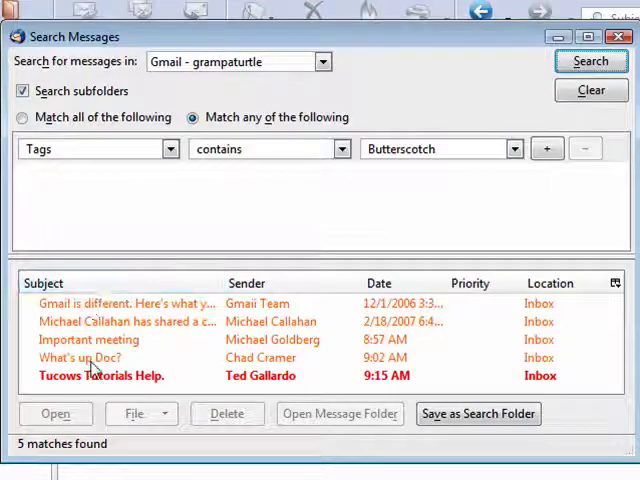
pyautogui.moveTo(85, 303)
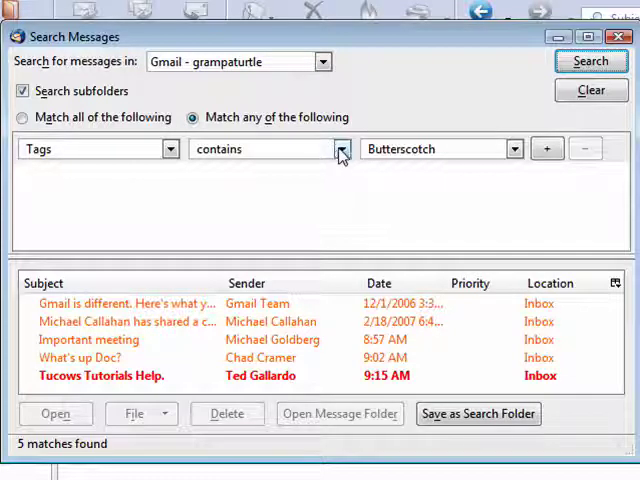
# Step: Keep Tags as the field and add a second 'Tags contains Important' rule
pyautogui.click(341, 149)
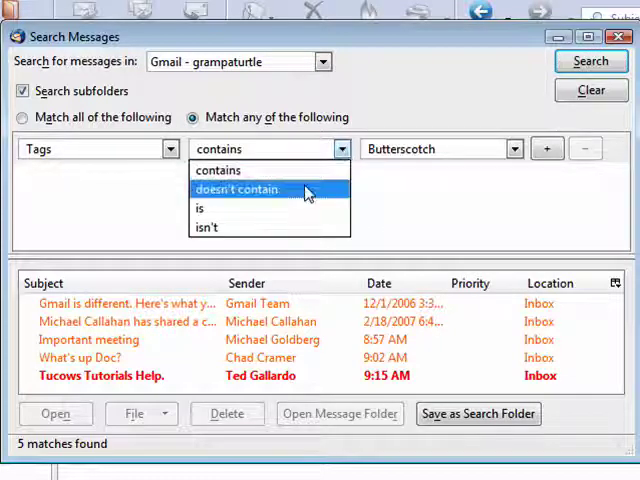
pyautogui.moveTo(255, 227)
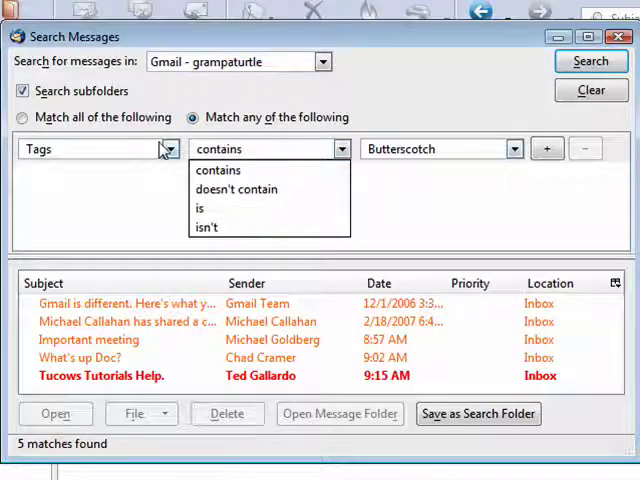
pyautogui.click(168, 148)
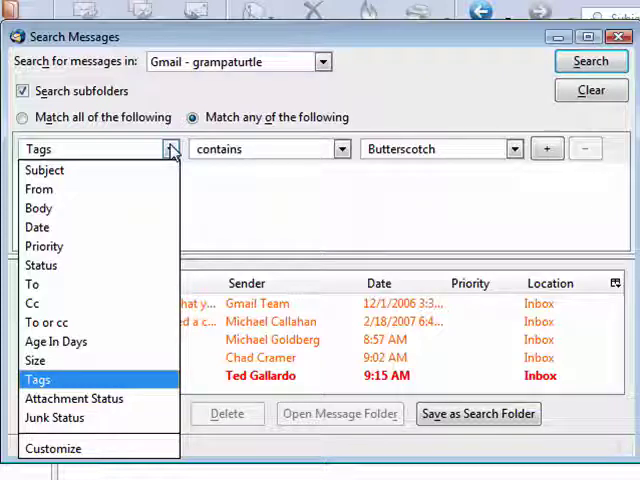
pyautogui.click(37, 379)
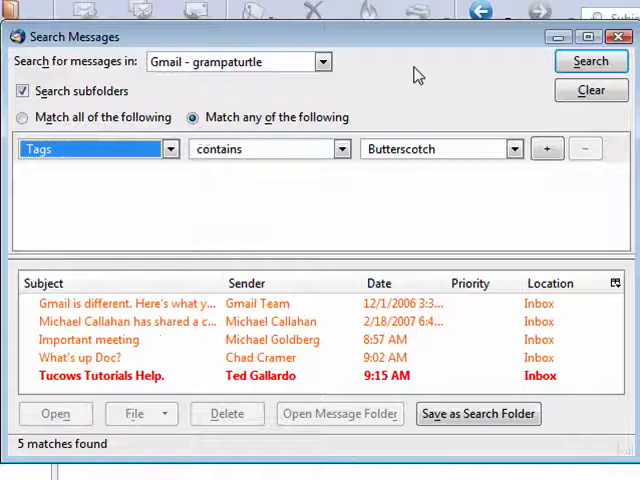
pyautogui.click(320, 61)
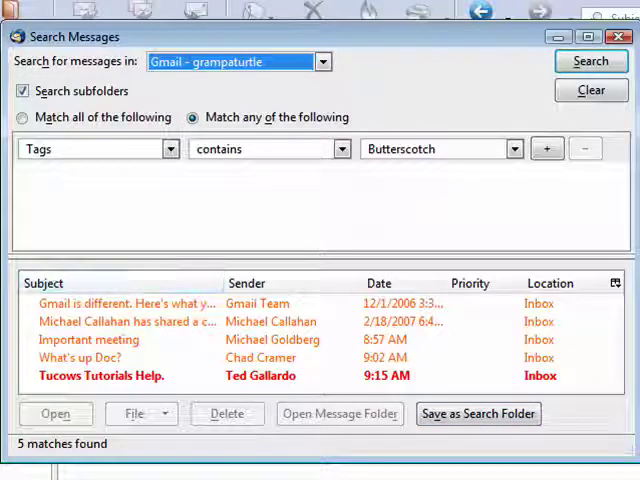
pyautogui.moveTo(585, 208)
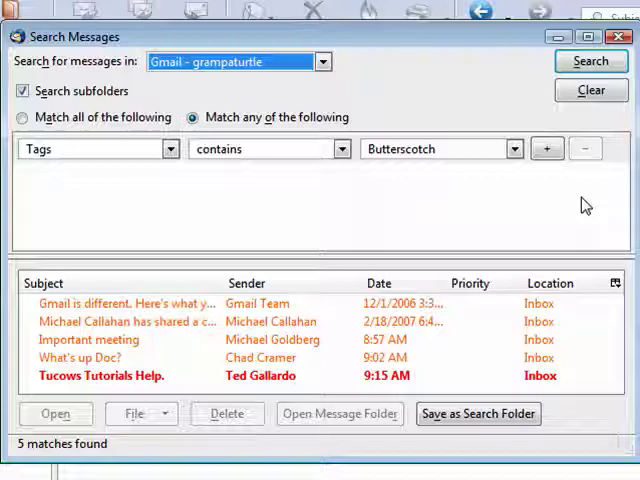
pyautogui.click(547, 148)
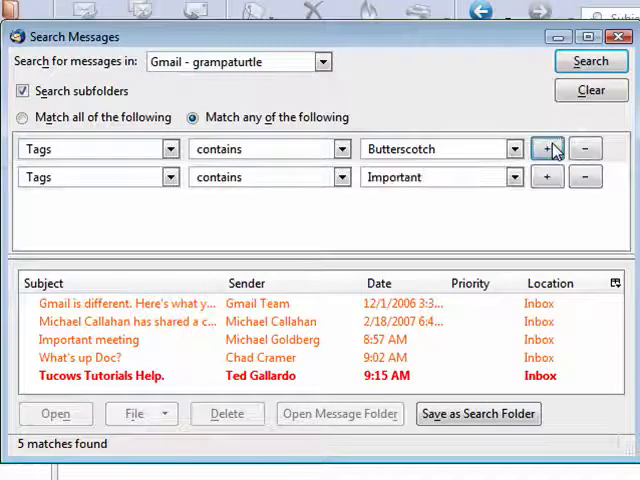
pyautogui.moveTo(401, 235)
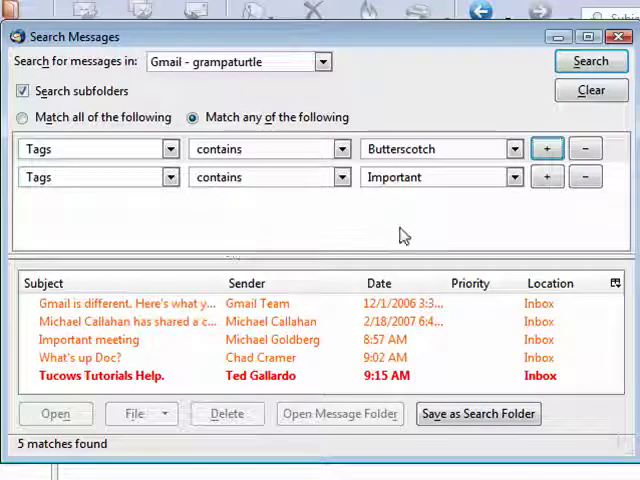
pyautogui.moveTo(538, 232)
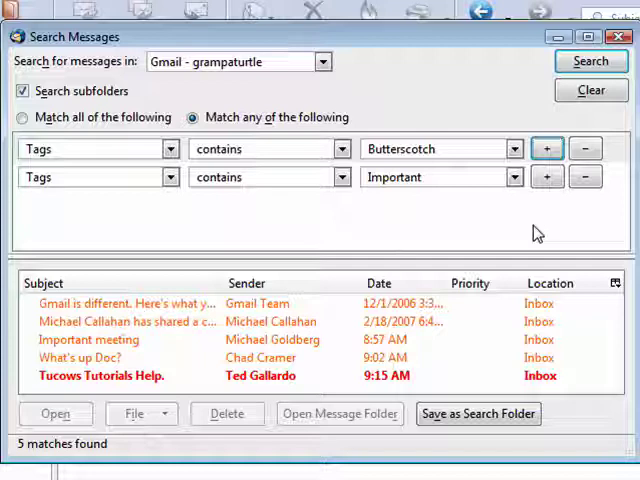